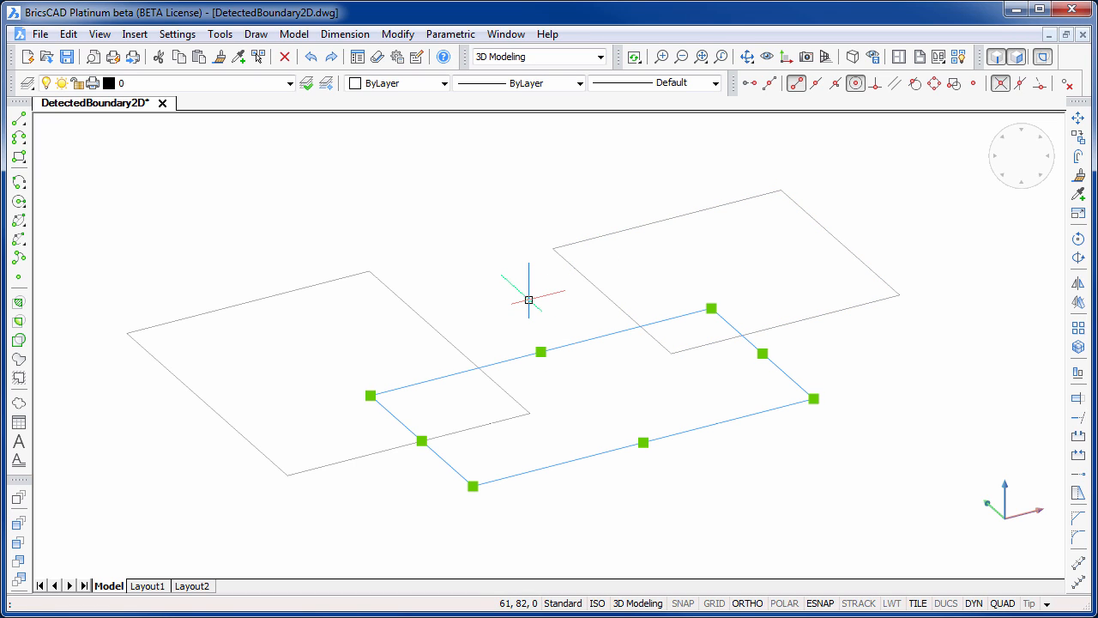
Step: Clear the rectangle's grips and start revolving the detected overlap region into a solid
{"action": "key", "text": "Escape"}
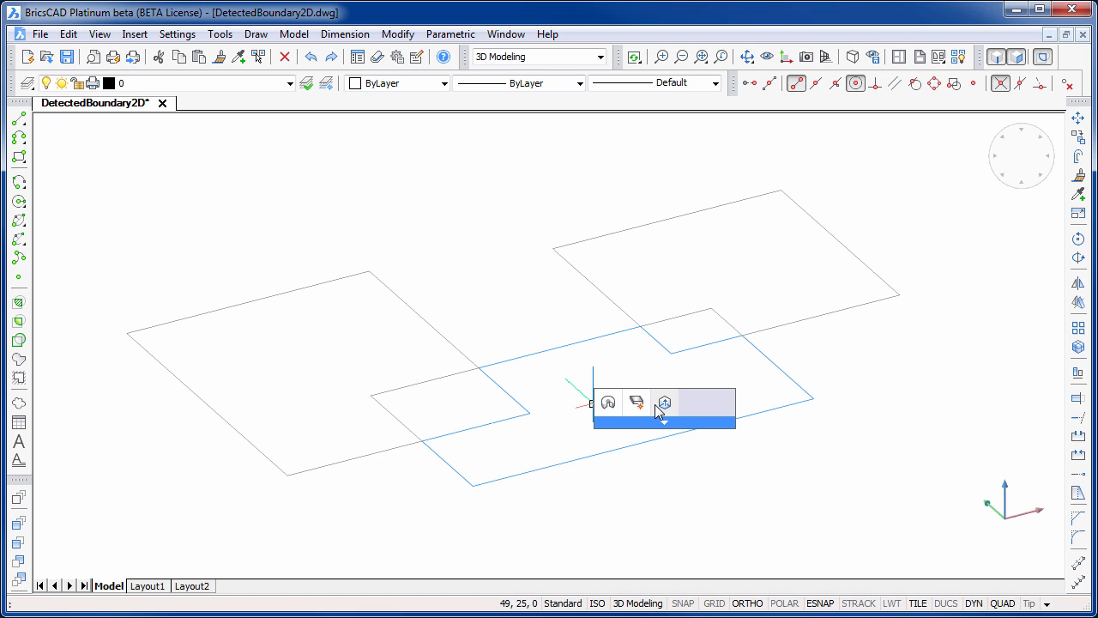
{"action": "mouse_move", "coordinate": [664, 401]}
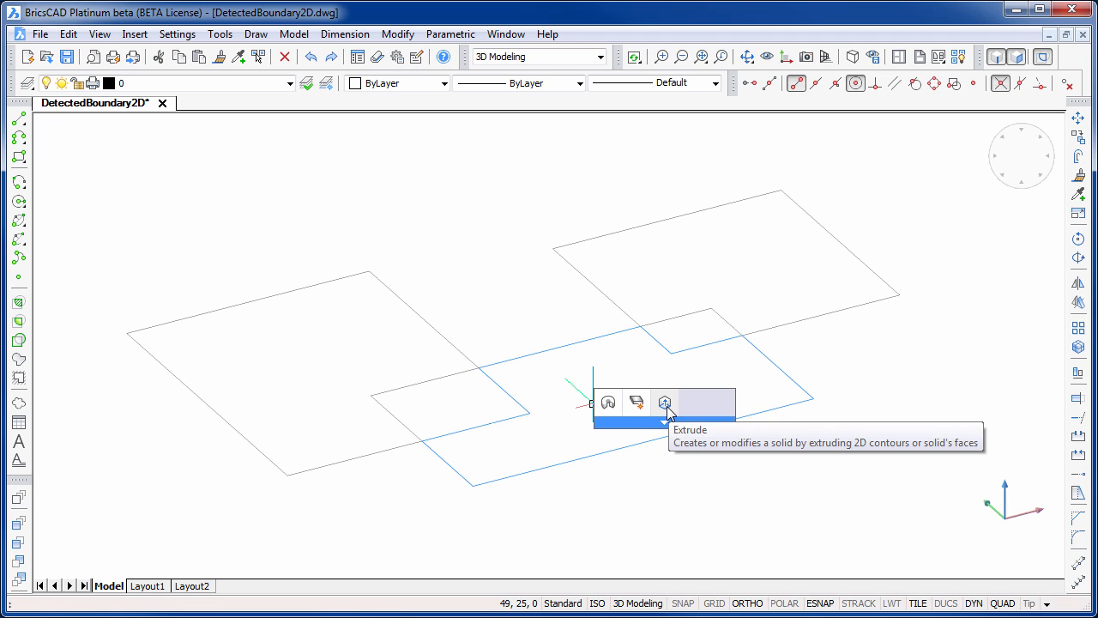
{"action": "left_click", "coordinate": [664, 402]}
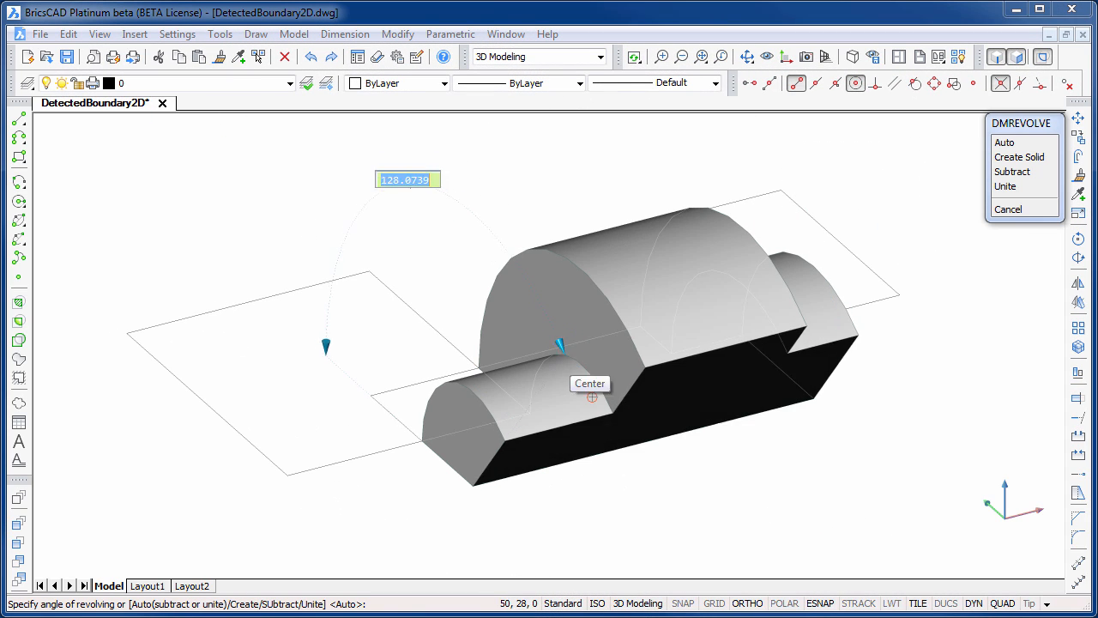
Step: Cancel the revolve, leaving only the three flat rectangles, and hover the boundary again
{"action": "left_click", "coordinate": [1021, 209]}
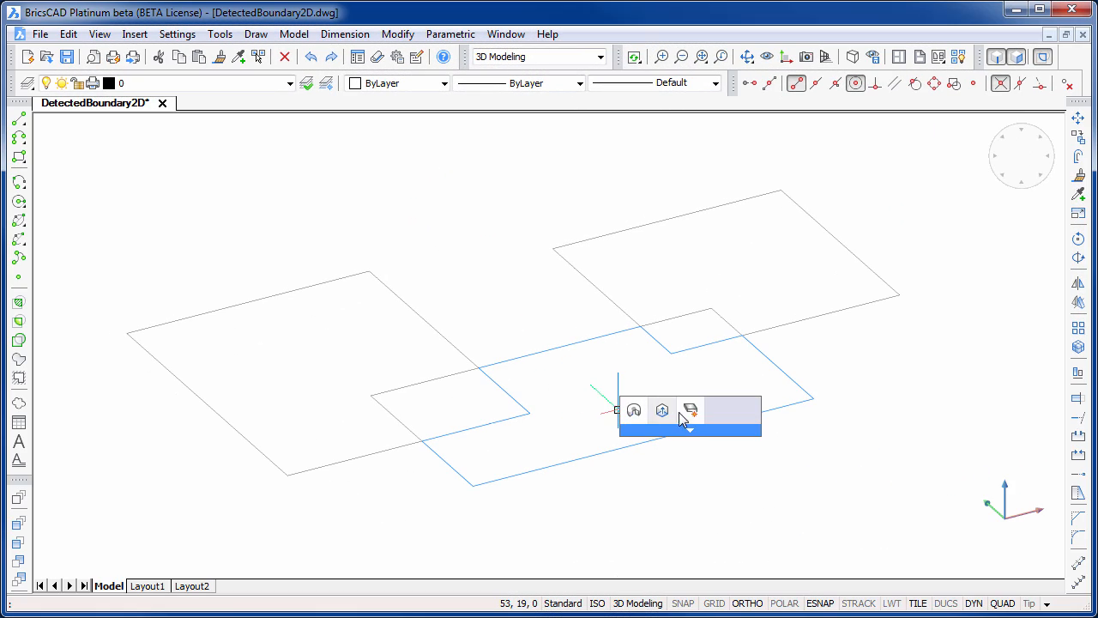
{"action": "left_click", "coordinate": [661, 410]}
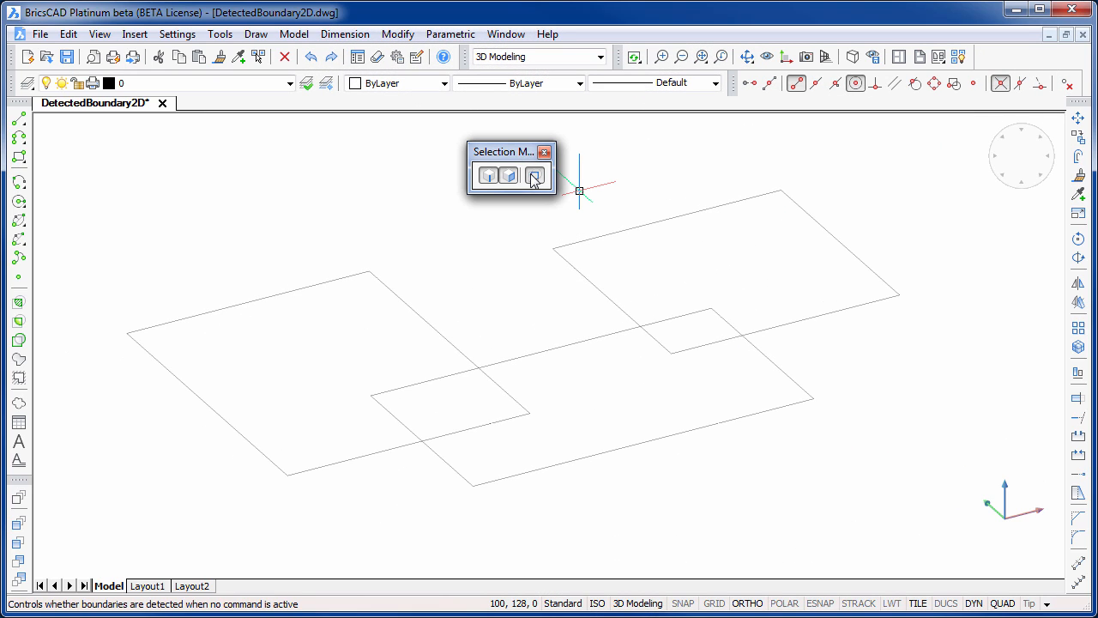
{"action": "mouse_move", "coordinate": [535, 175]}
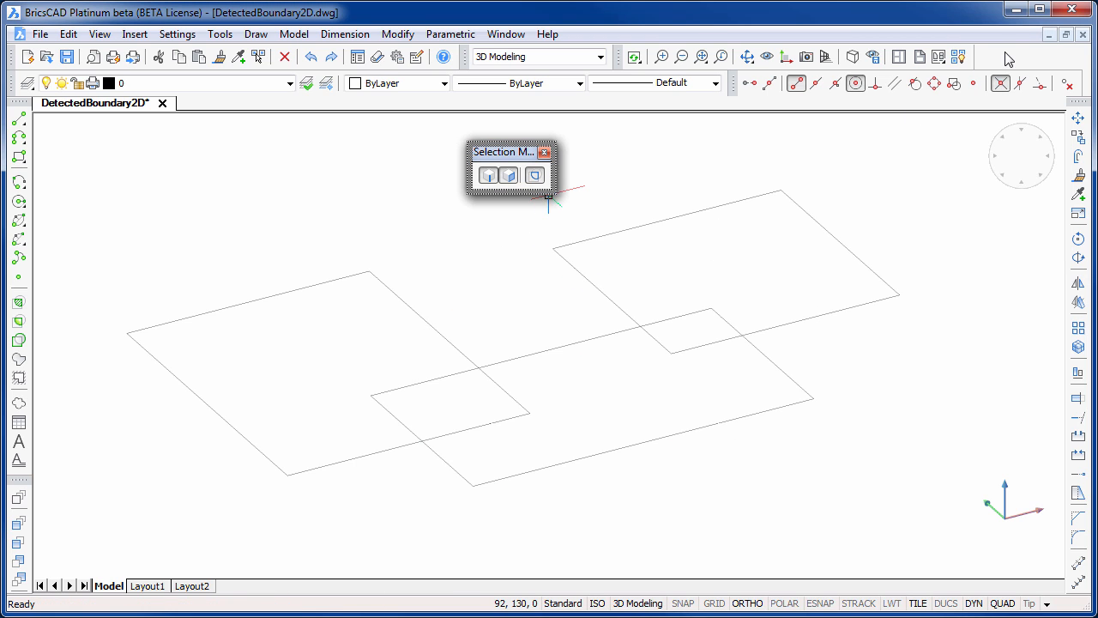
Step: List the available workspaces while keeping 3D Modeling current
{"action": "left_click", "coordinate": [597, 57]}
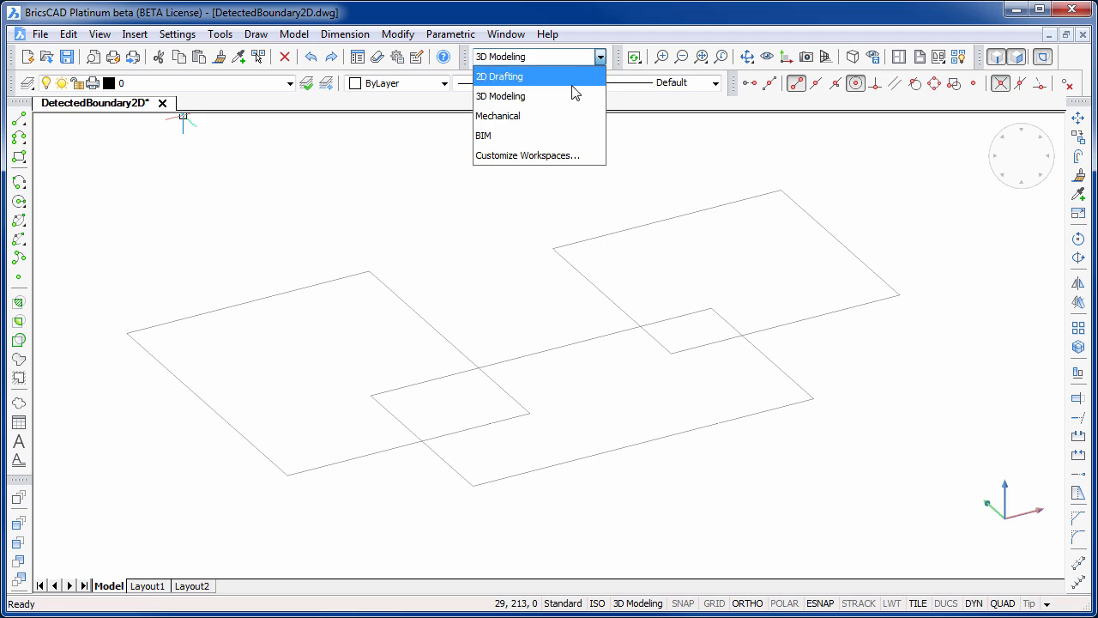
{"action": "mouse_move", "coordinate": [501, 96]}
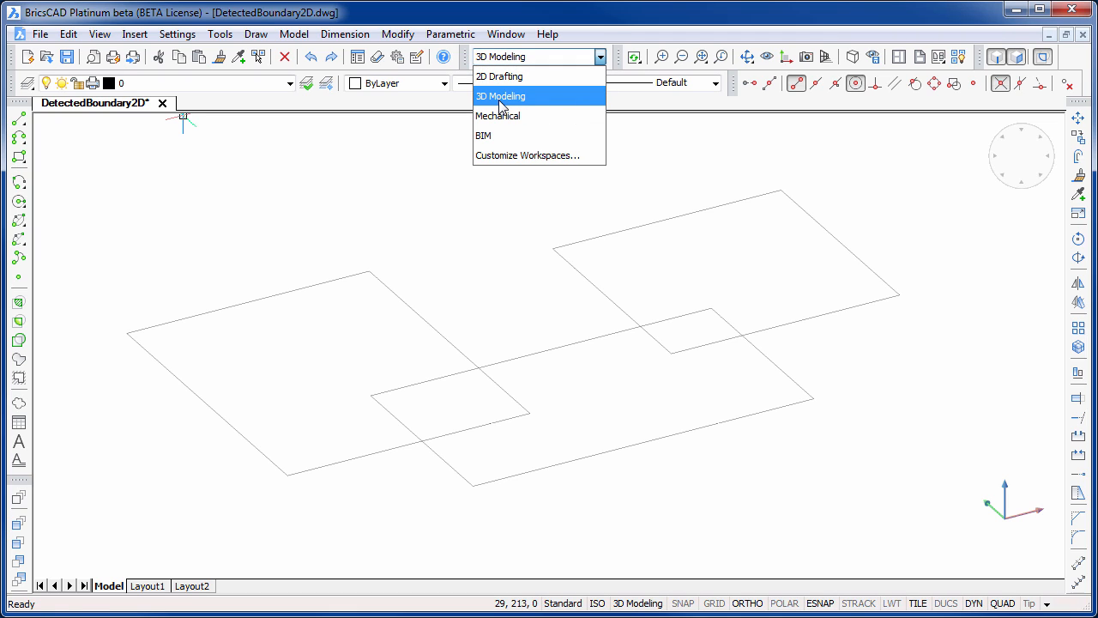
{"action": "mouse_move", "coordinate": [501, 101]}
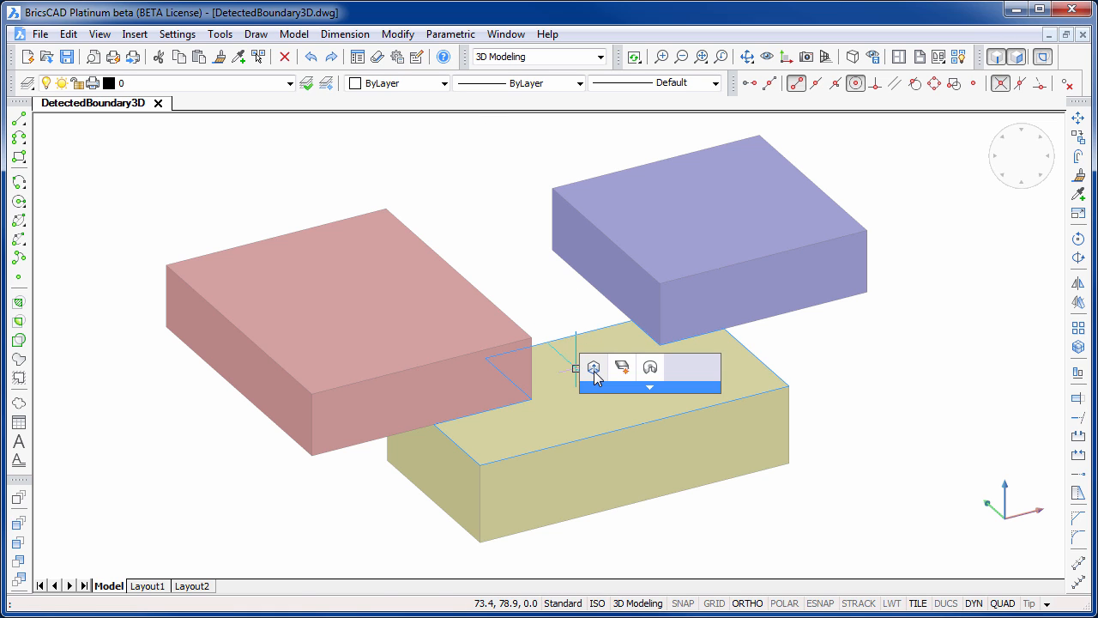
Step: Start a solid from the outline detected on the yellow box's top face
{"action": "left_click", "coordinate": [594, 367]}
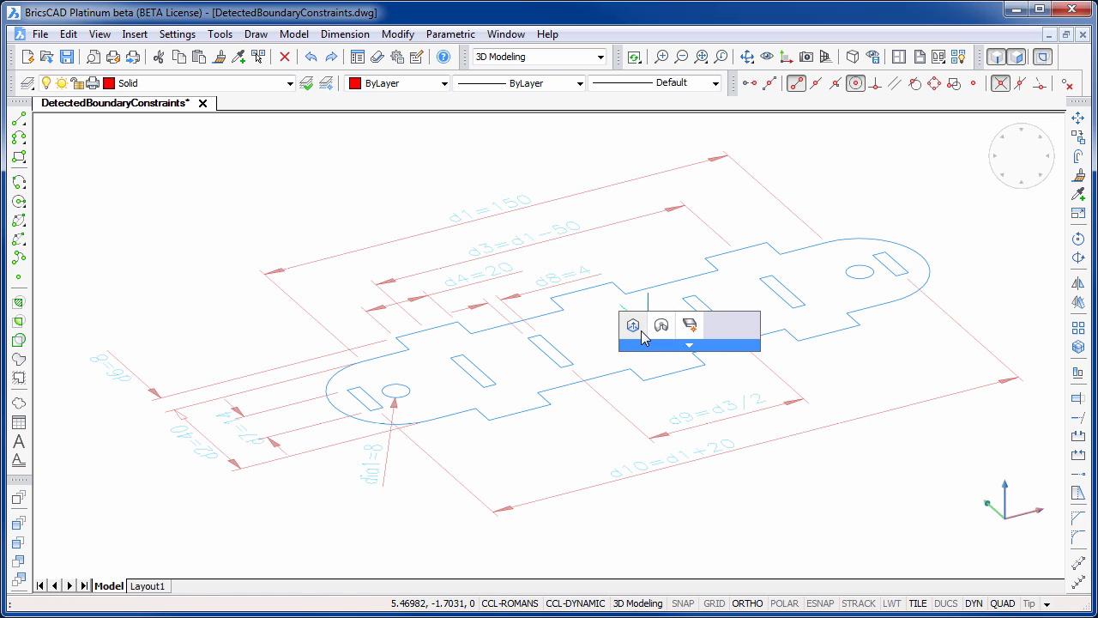
Step: Extrude the constrained slotted profile into a solid with the dimension at 100
{"action": "left_click", "coordinate": [631, 326]}
{"action": "type", "text": "100"}
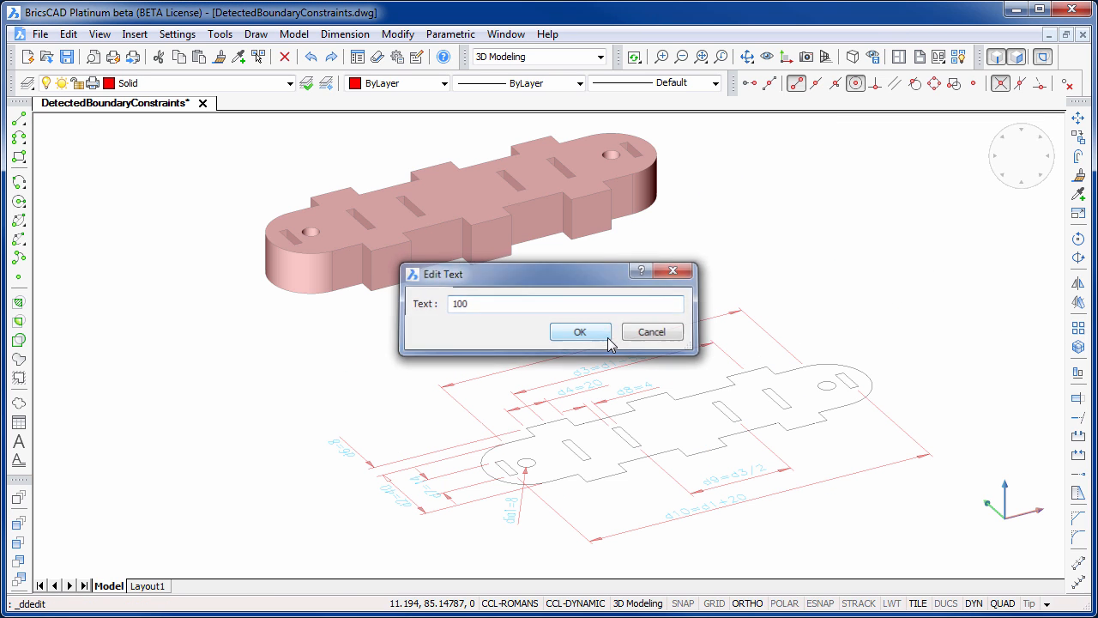
{"action": "left_click", "coordinate": [580, 331]}
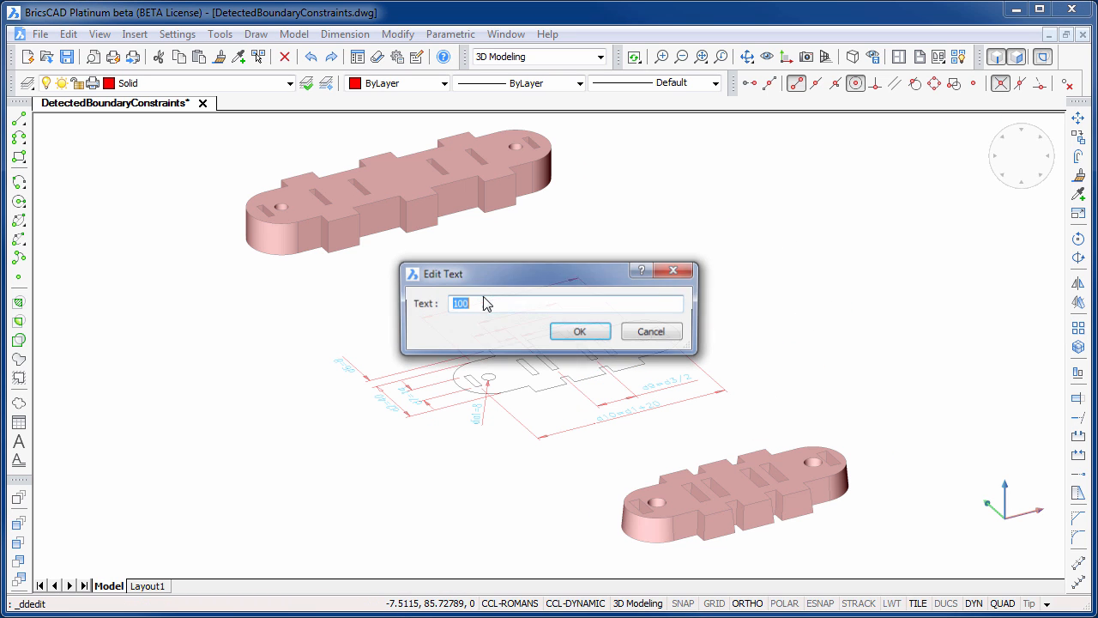
Step: Change the dimension to 220 and extrude the updated profile into another solid
{"action": "type", "text": "220"}
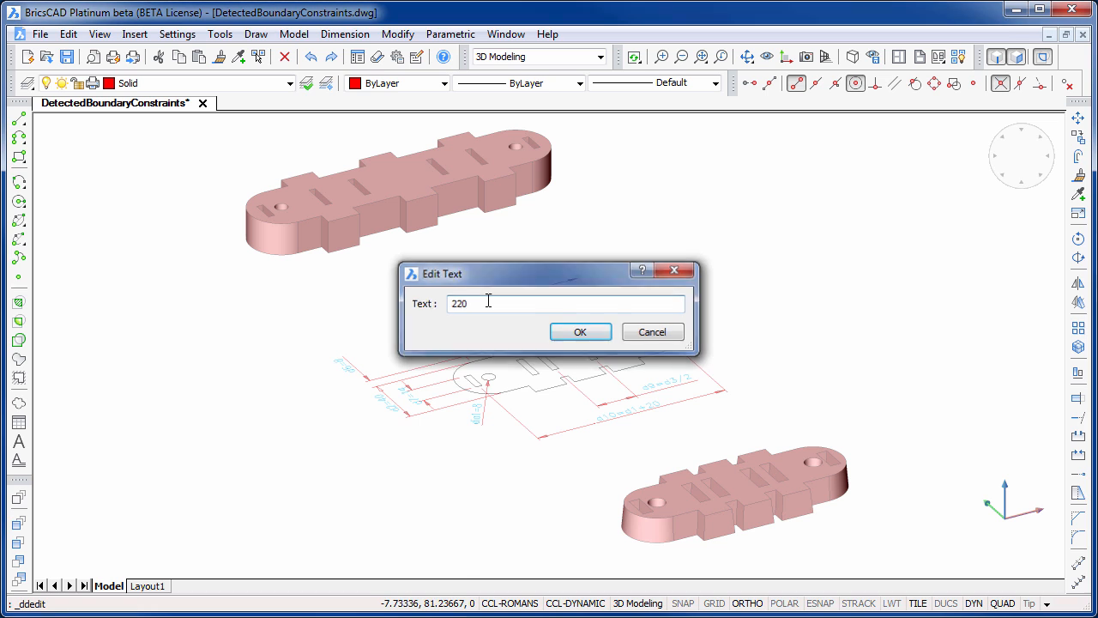
{"action": "left_click", "coordinate": [580, 332]}
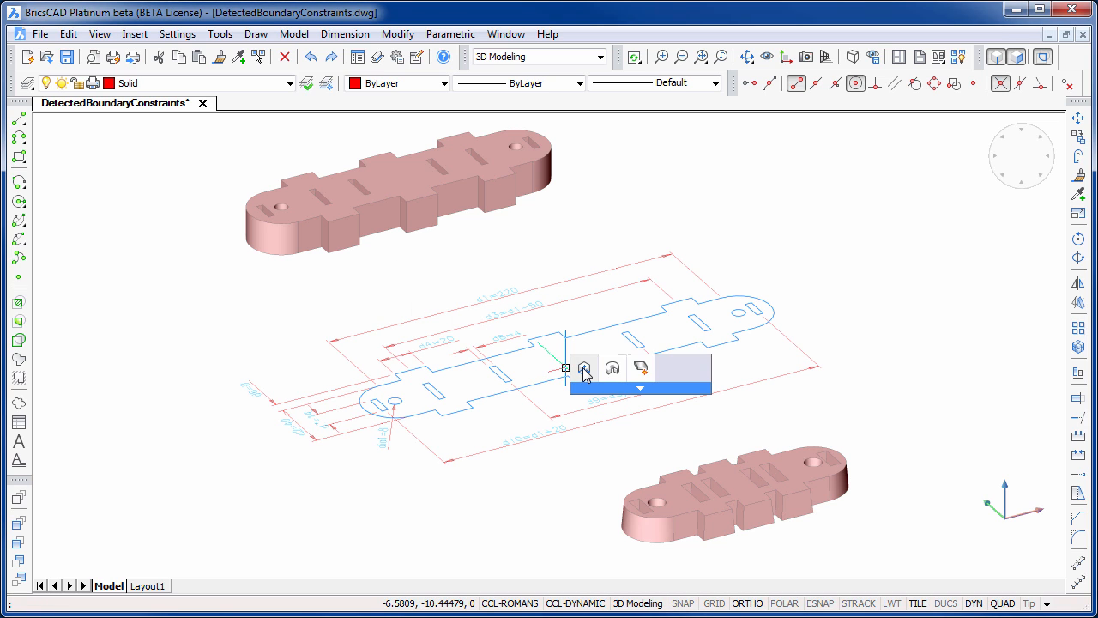
{"action": "left_click", "coordinate": [583, 367]}
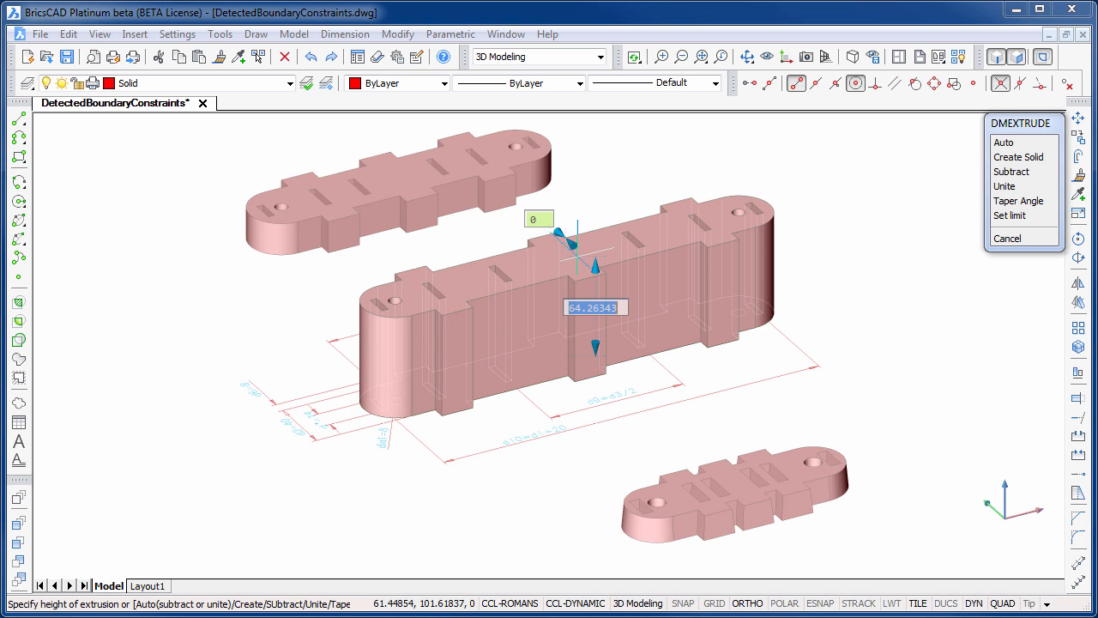